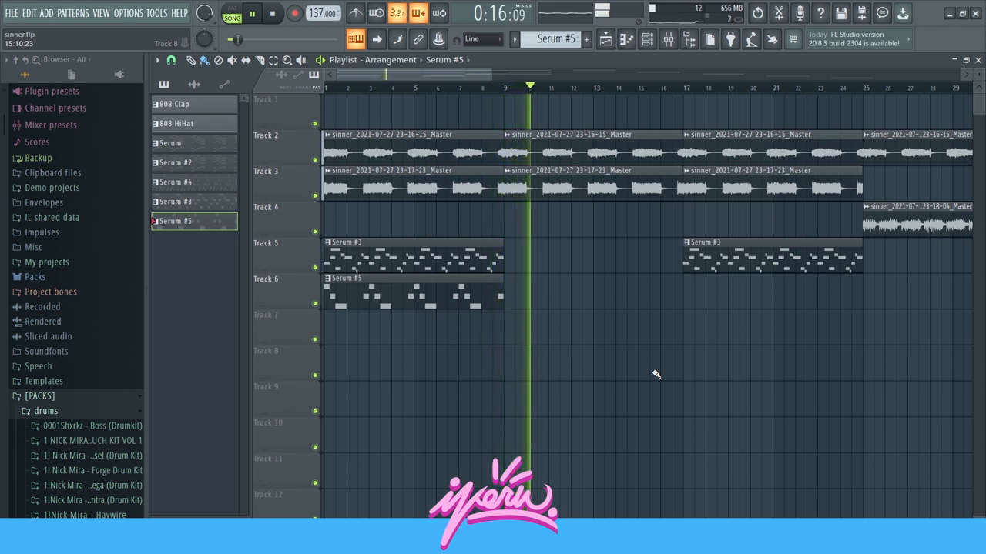
# Solo Track 2's audio recording in the playlist, then restore the other tracks
pyautogui.click(273, 12)
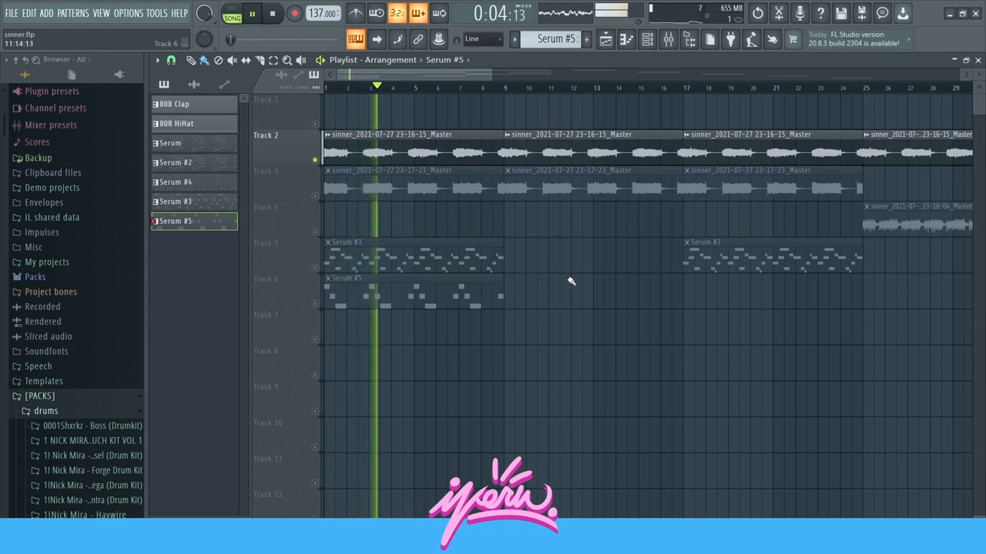
pyautogui.click(273, 12)
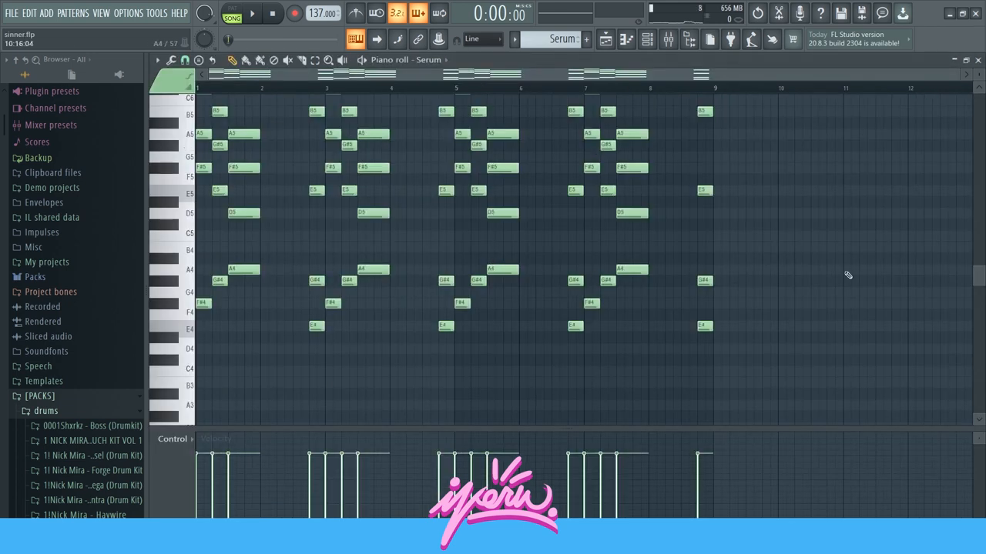
pyautogui.moveTo(753, 280)
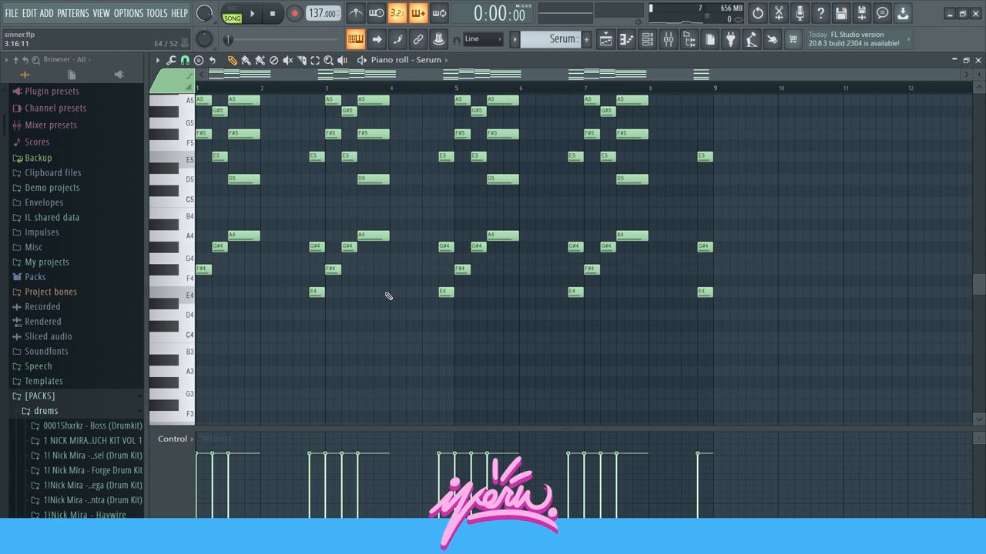
# Review the Serum chord pattern's notes in the piano roll and bring up the channel rack
pyautogui.scroll(3)
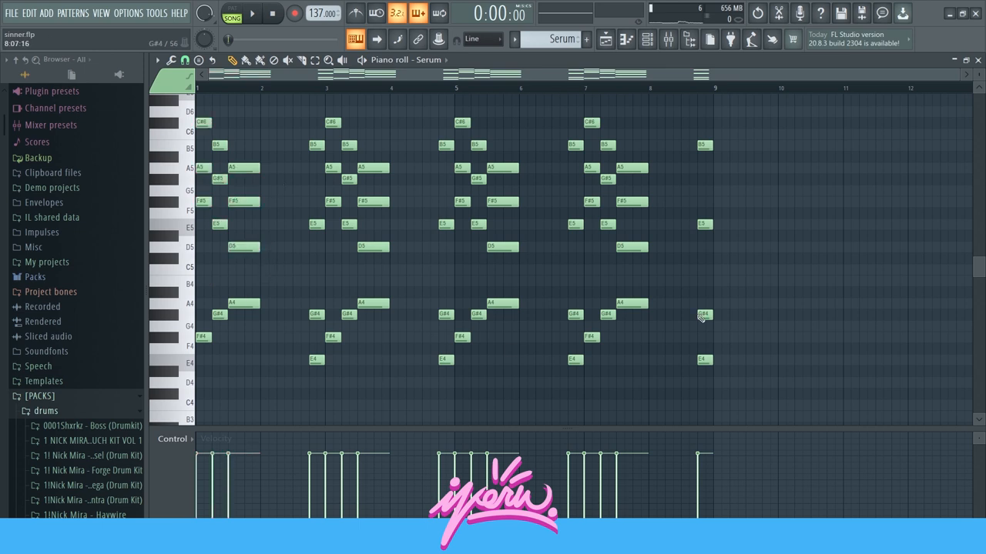
pyautogui.scroll(-3)
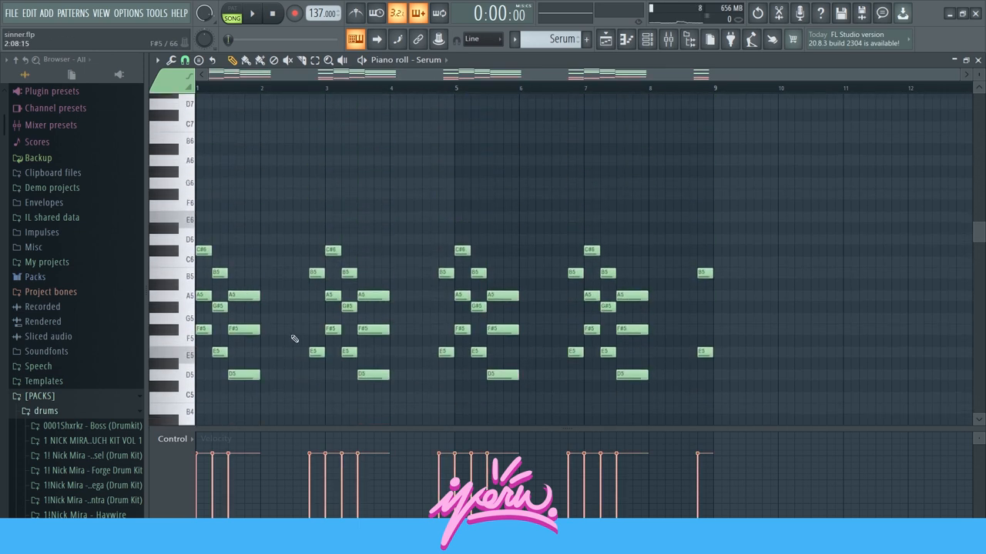
pyautogui.scroll(-3)
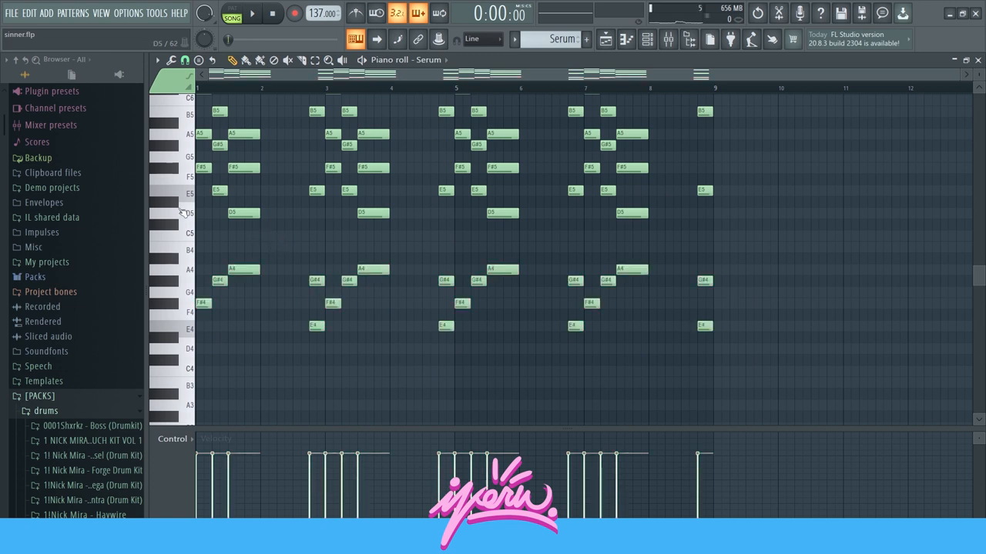
pyautogui.click(373, 166)
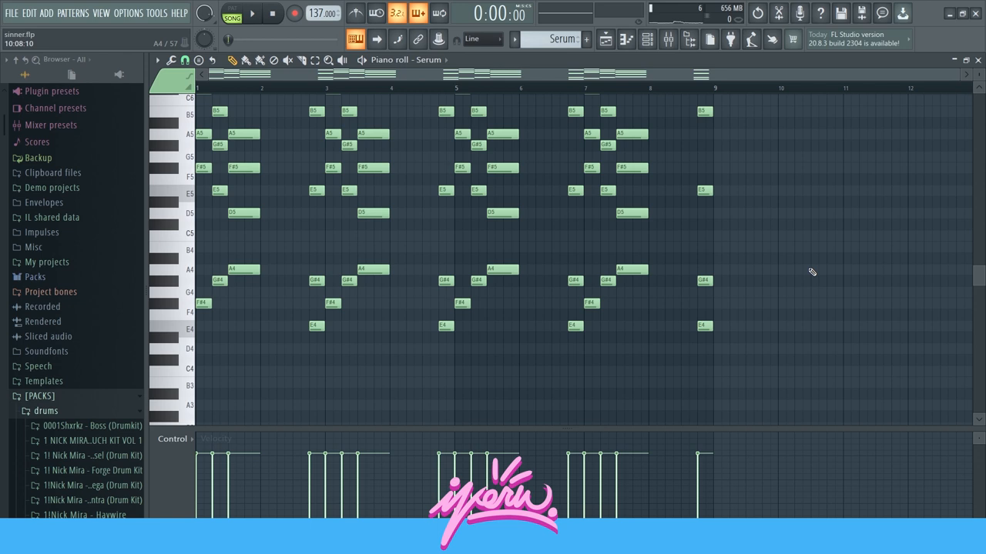
pyautogui.scroll(3)
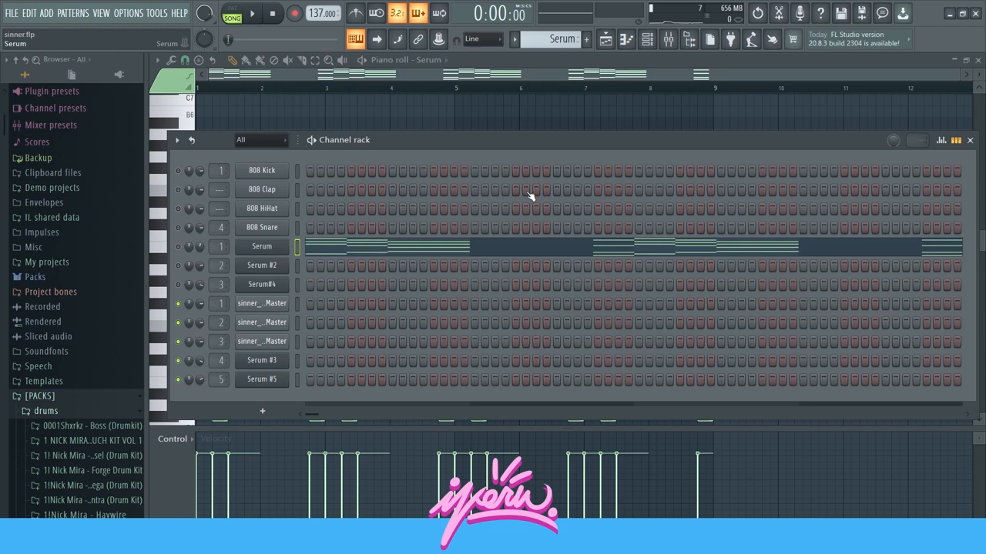
# Return to the playlist arrangement and load the Serum #2 pattern's notes in the piano roll
pyautogui.click(262, 246)
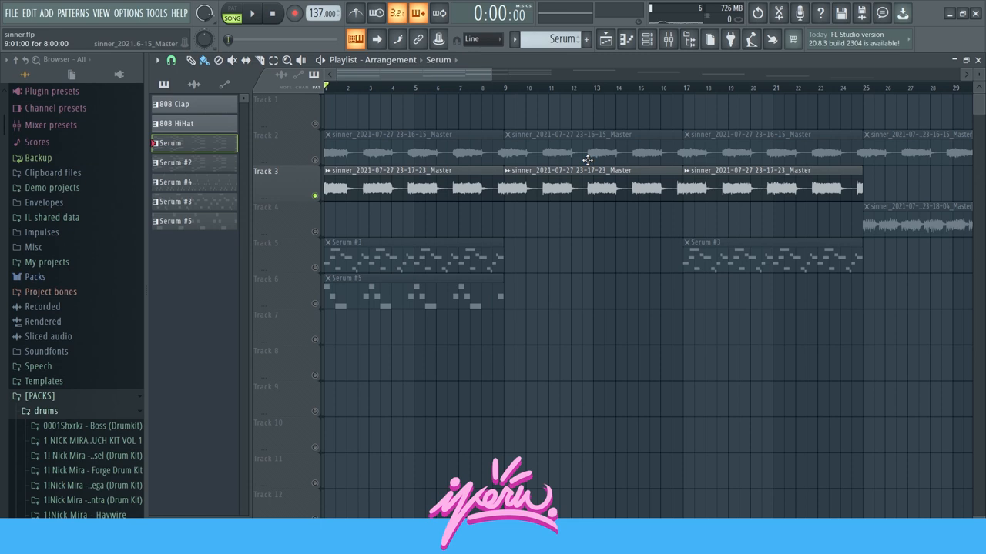
pyautogui.click(252, 12)
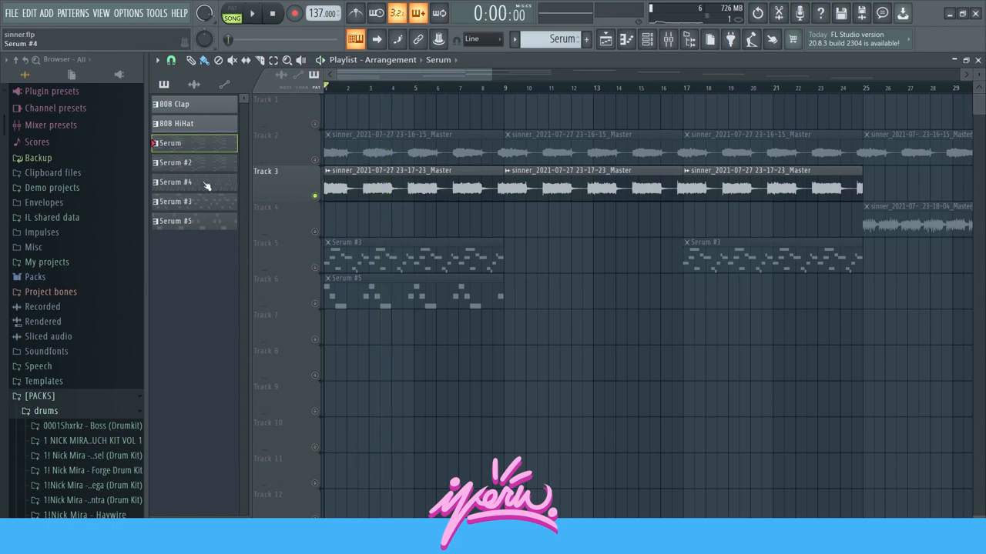
pyautogui.doubleClick(176, 163)
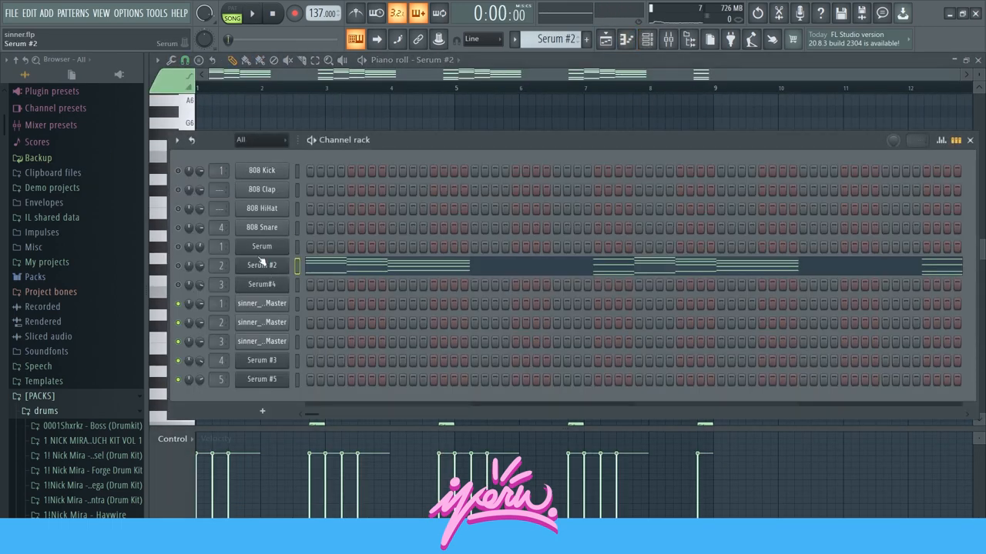
pyautogui.moveTo(485, 265)
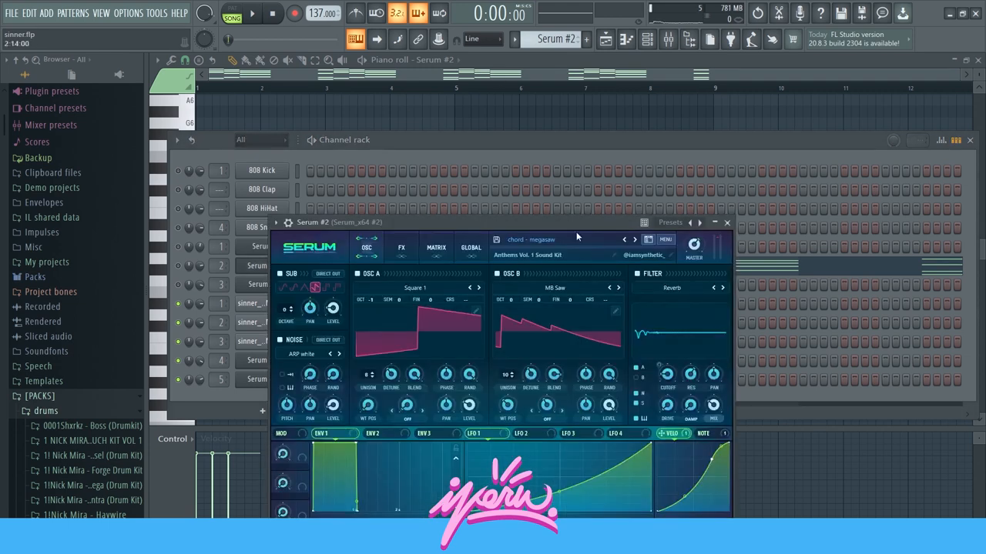
pyautogui.moveTo(727, 221)
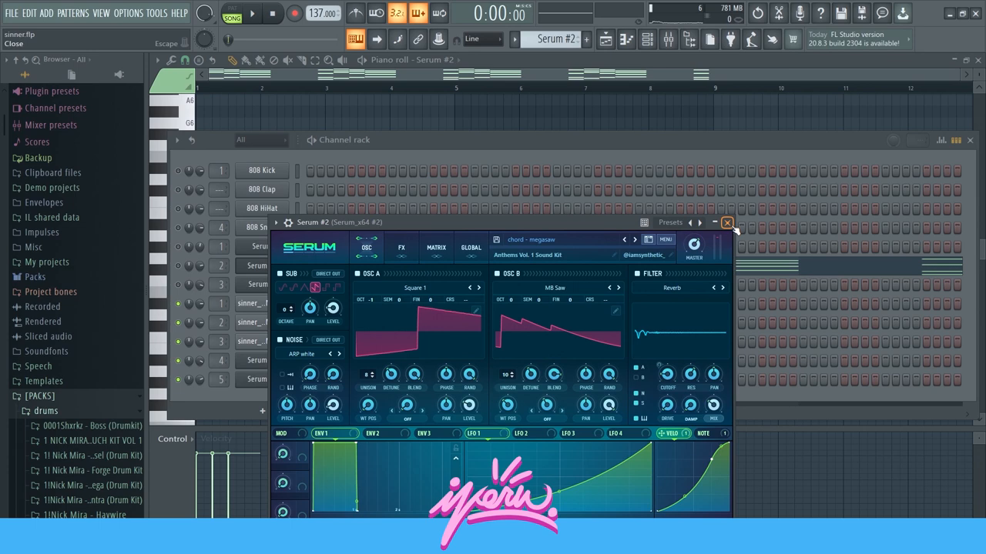
# Close the Serum #2 synth window and show the Serum #3 melody notes in the piano roll
pyautogui.click(727, 222)
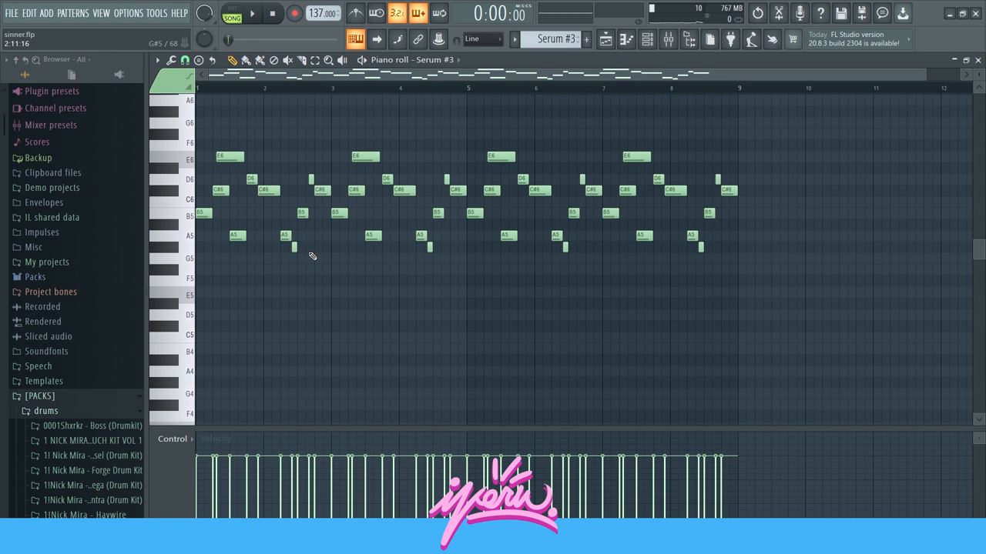
pyautogui.moveTo(797, 148)
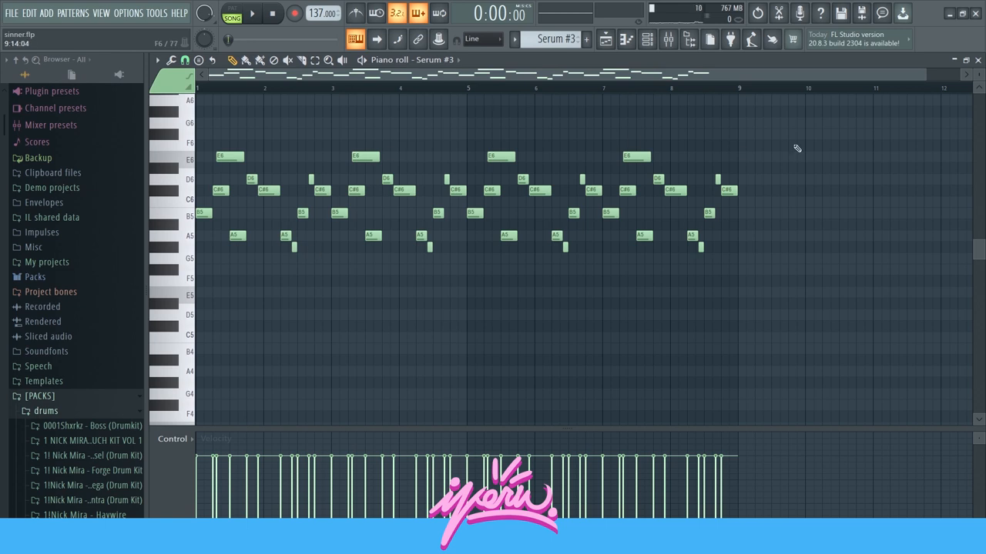
pyautogui.moveTo(850, 117)
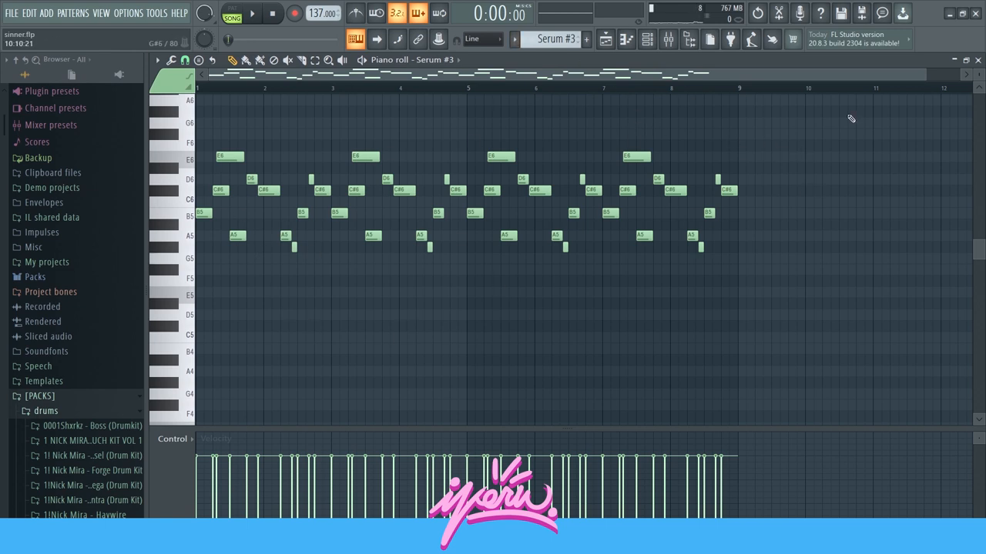
pyautogui.moveTo(613, 184)
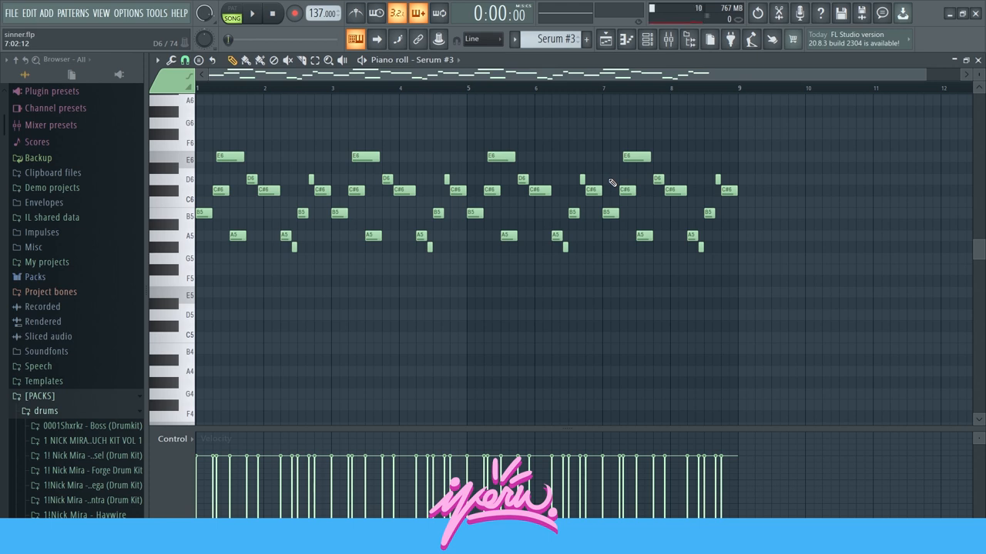
pyautogui.moveTo(570, 126); pyautogui.dragTo(819, 185)
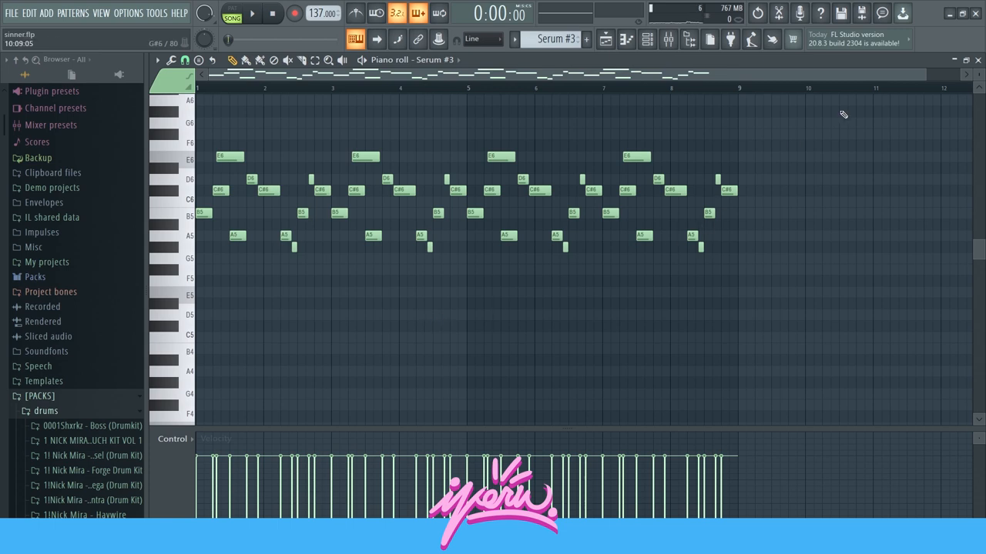
pyautogui.moveTo(573, 191)
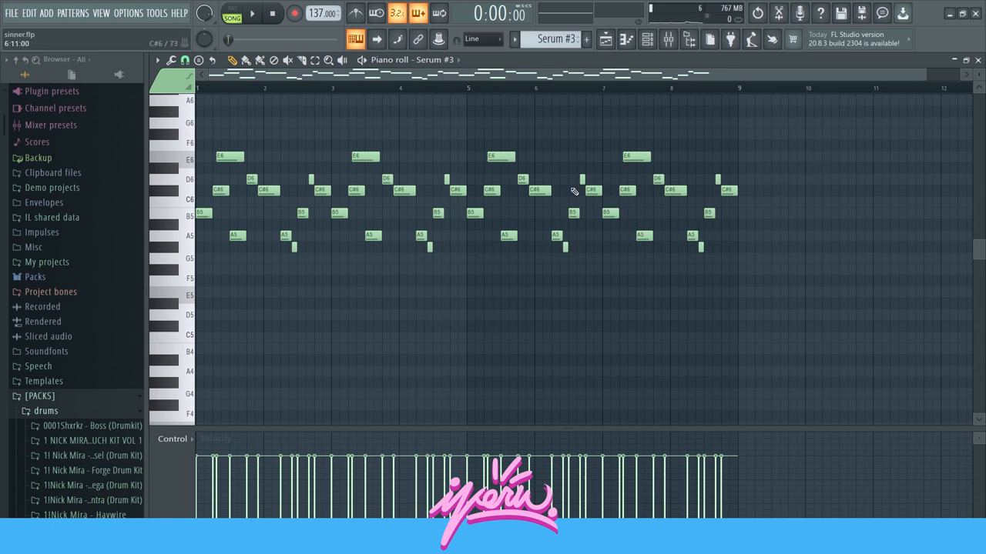
pyautogui.moveTo(502, 260)
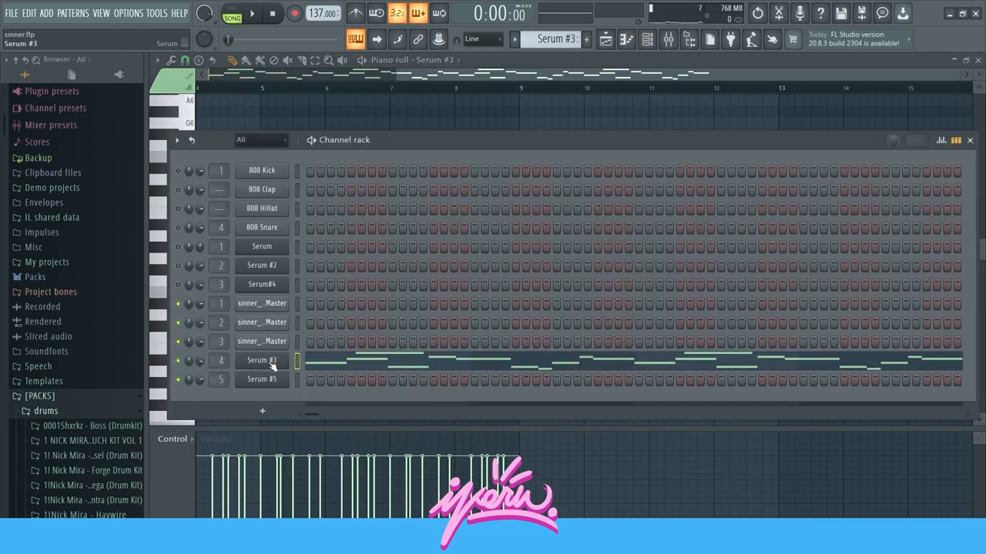
pyautogui.moveTo(639, 250)
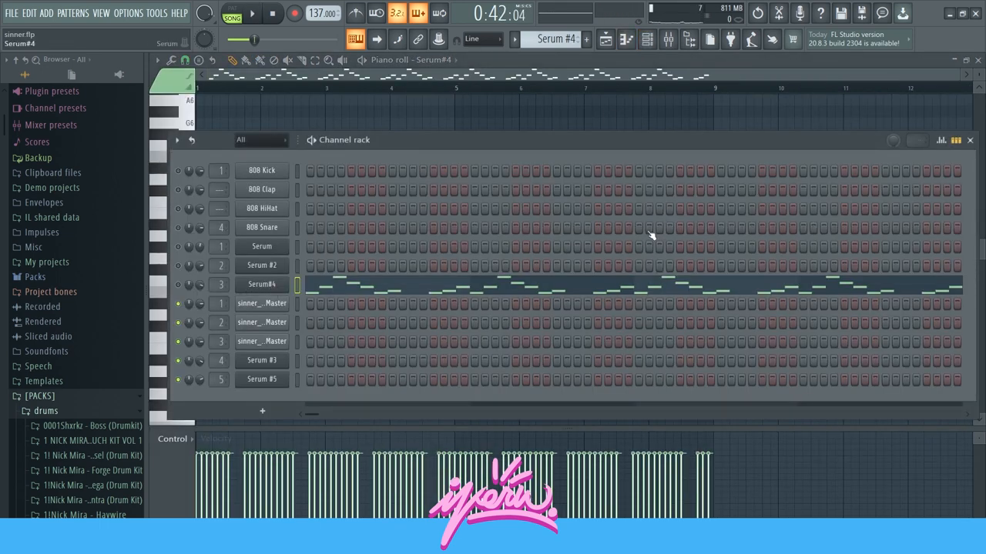
pyautogui.moveTo(654, 237)
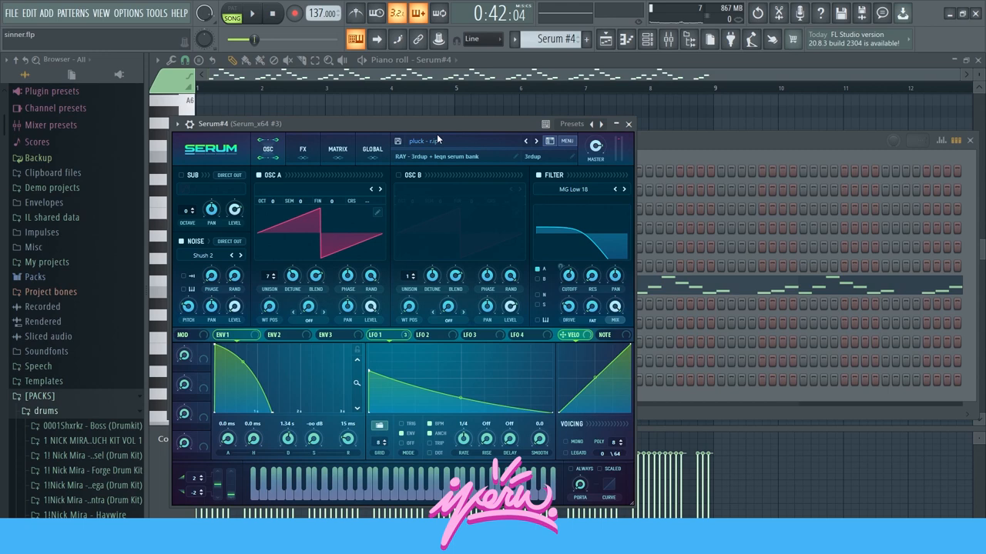
# Close the Serum#4 synth window so only the Serum#4 pattern's notes remain visible
pyautogui.click(628, 124)
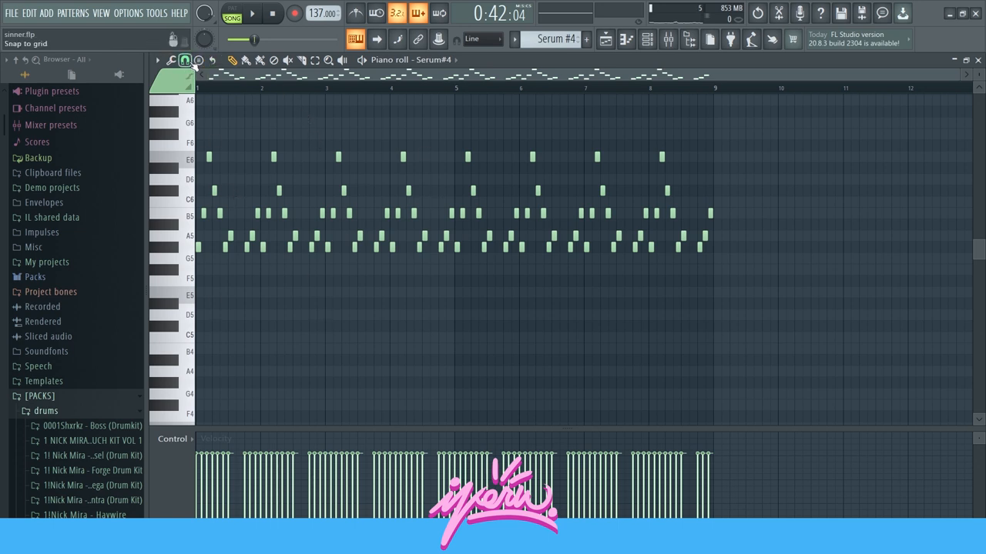
# Select the later Serum patterns in the playlist and switch to the drum arrangement view
pyautogui.click(185, 60)
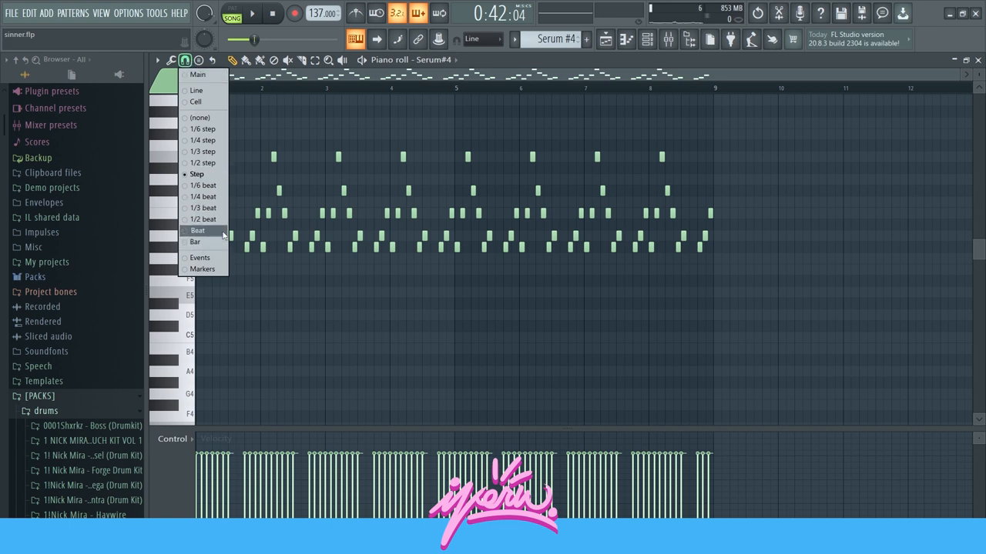
pyautogui.click(197, 231)
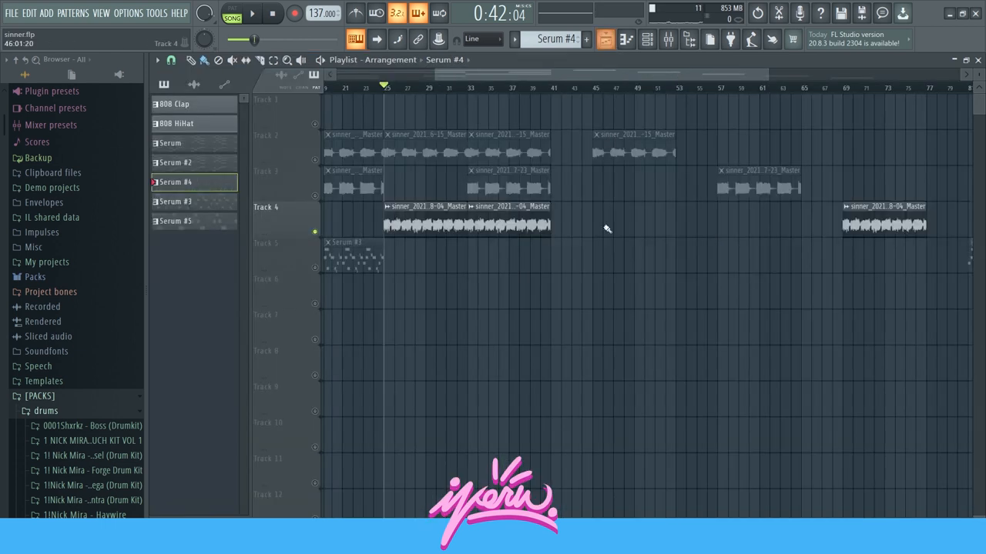
pyautogui.click(485, 224)
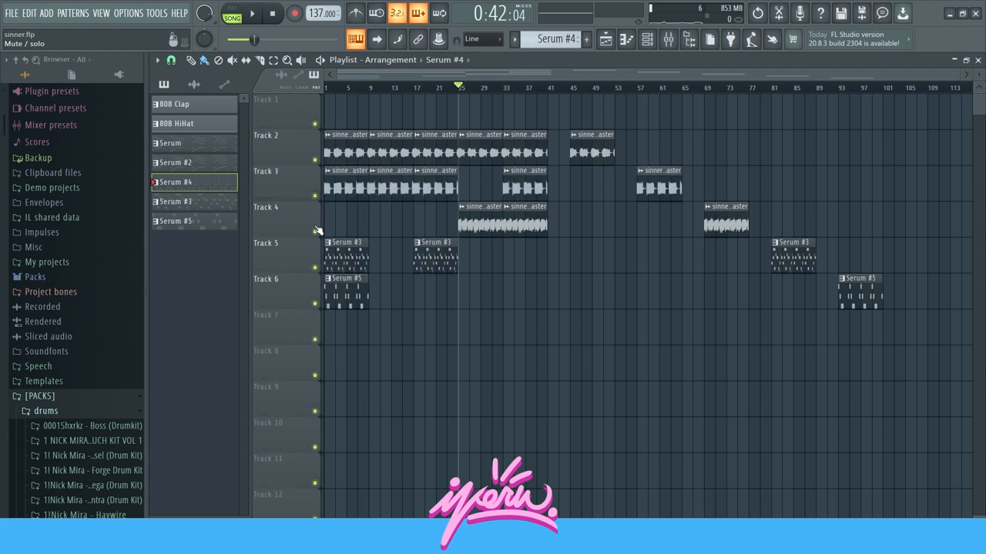
pyautogui.moveTo(583, 99); pyautogui.dragTo(921, 377)
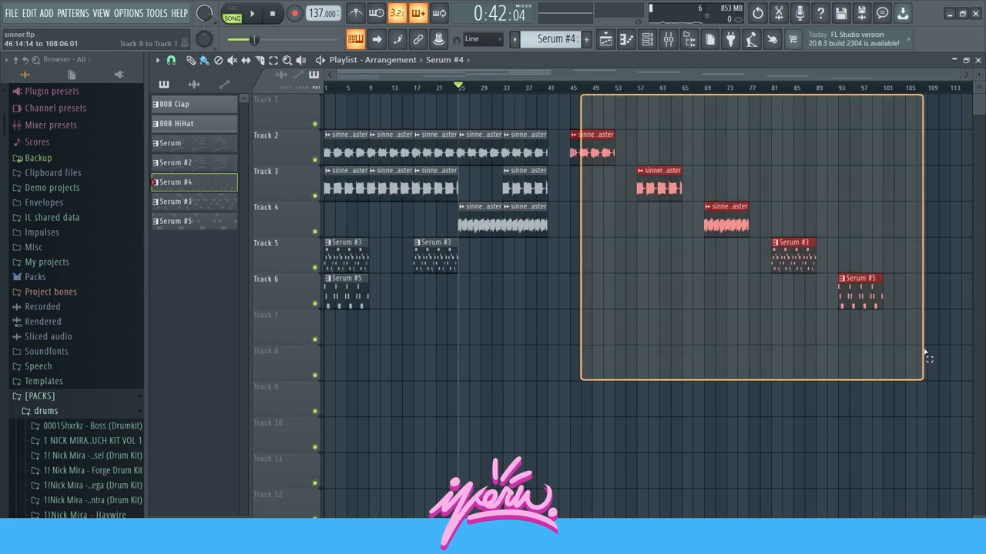
pyautogui.click(591, 121)
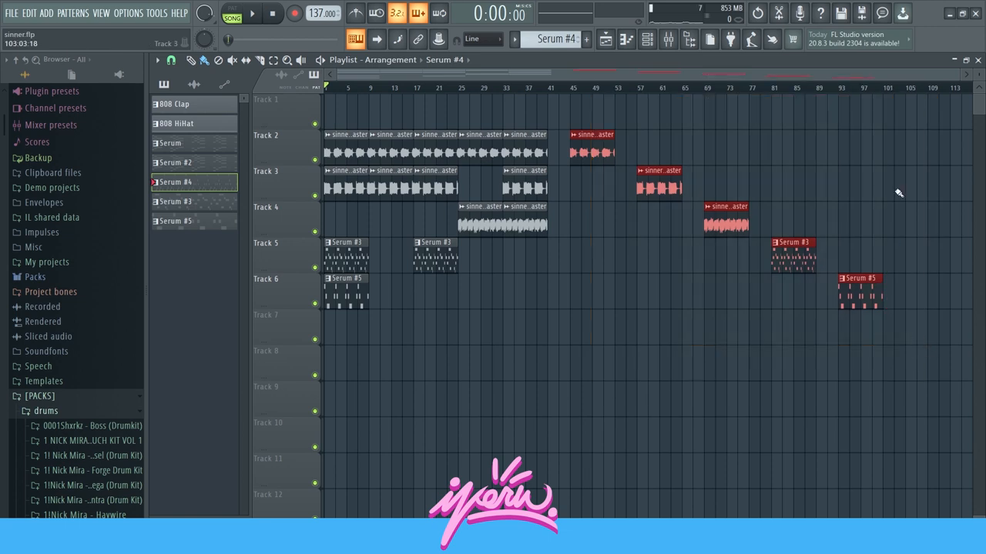
pyautogui.moveTo(687, 341)
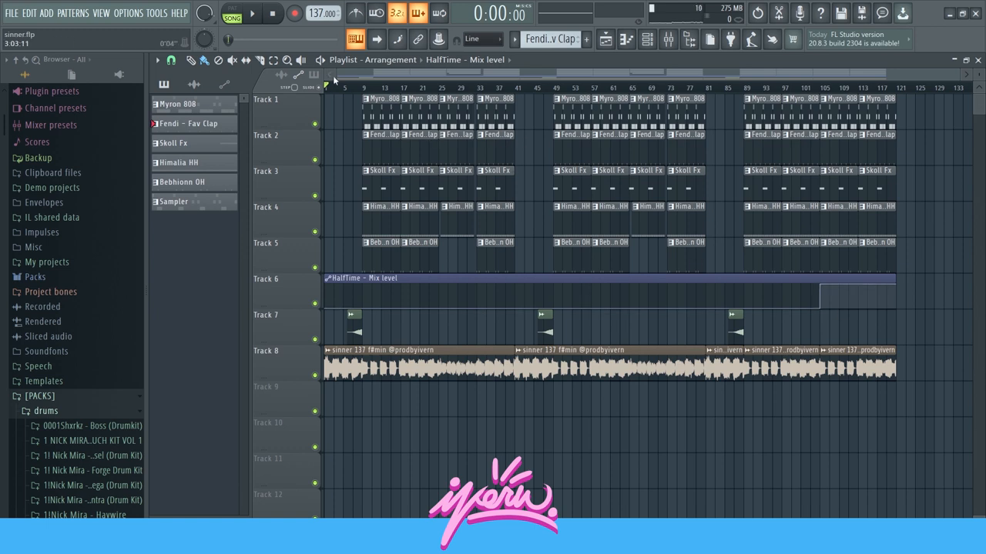
# Show the Myron 808 sampler's channel settings with its waveform and precomputed effects
pyautogui.click(253, 14)
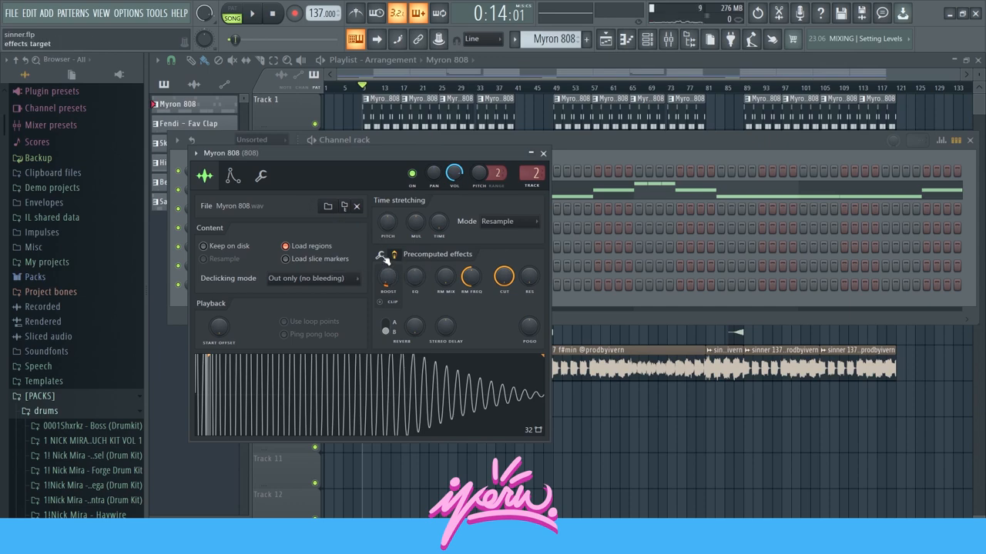
# View the Fendi - Fav Clap hits, then load the Skoll Fx pattern's two long notes
pyautogui.click(542, 154)
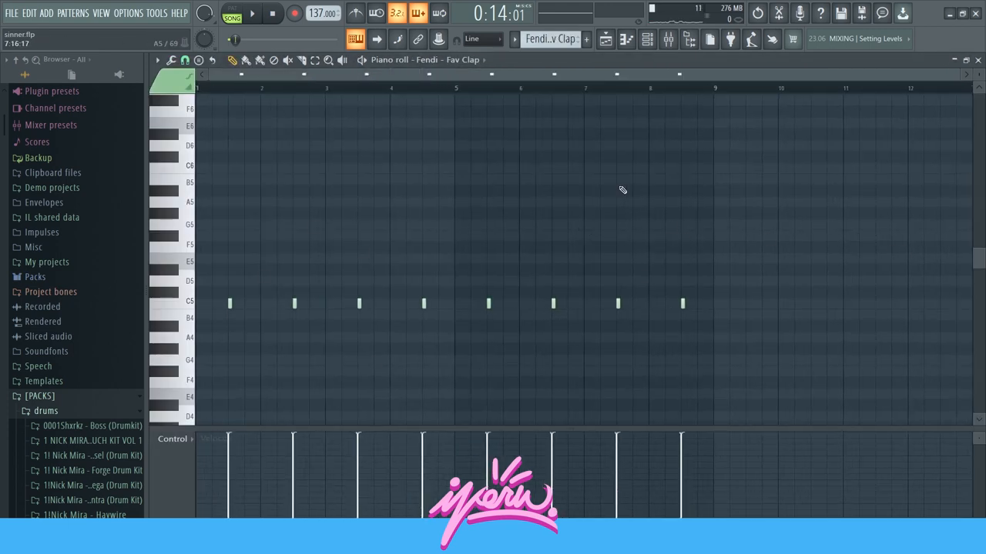
pyautogui.moveTo(477, 247)
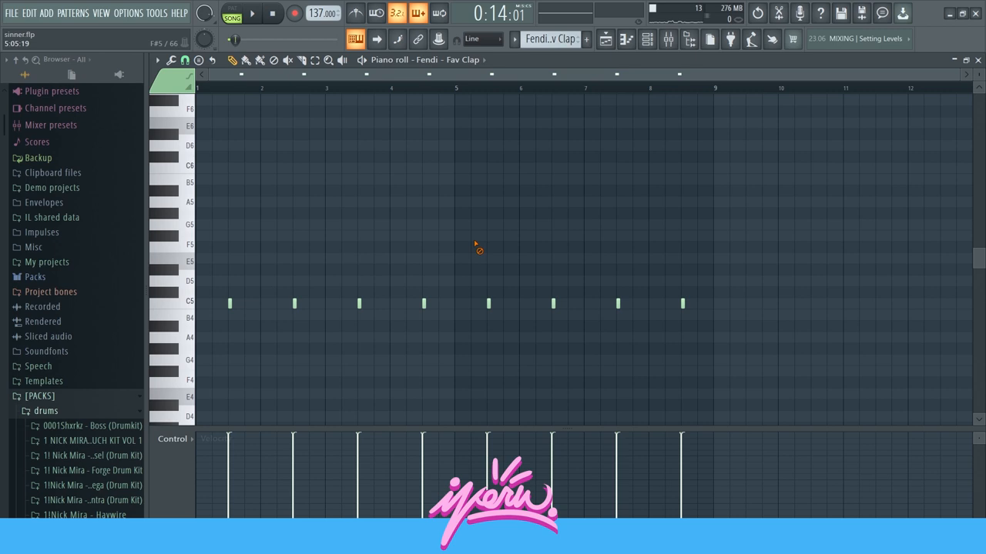
pyautogui.click(252, 12)
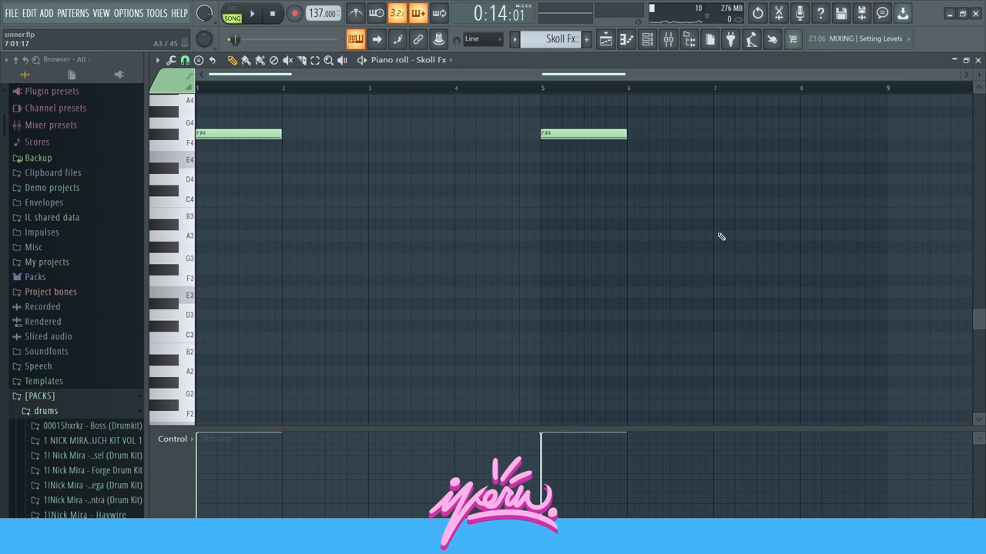
# Load the Himalia HH channel's rapid hi-hat pattern in the piano roll
pyautogui.click(252, 13)
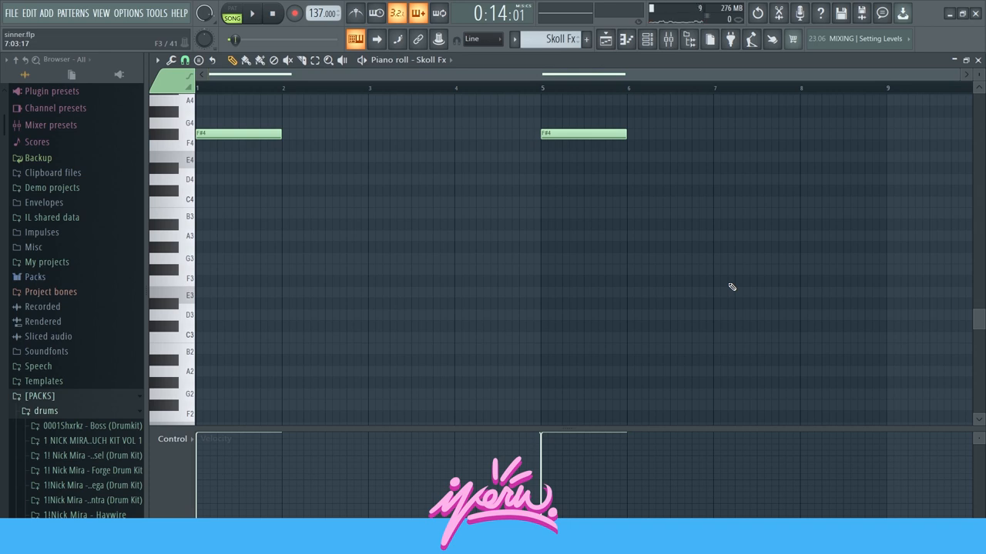
pyautogui.moveTo(630, 208)
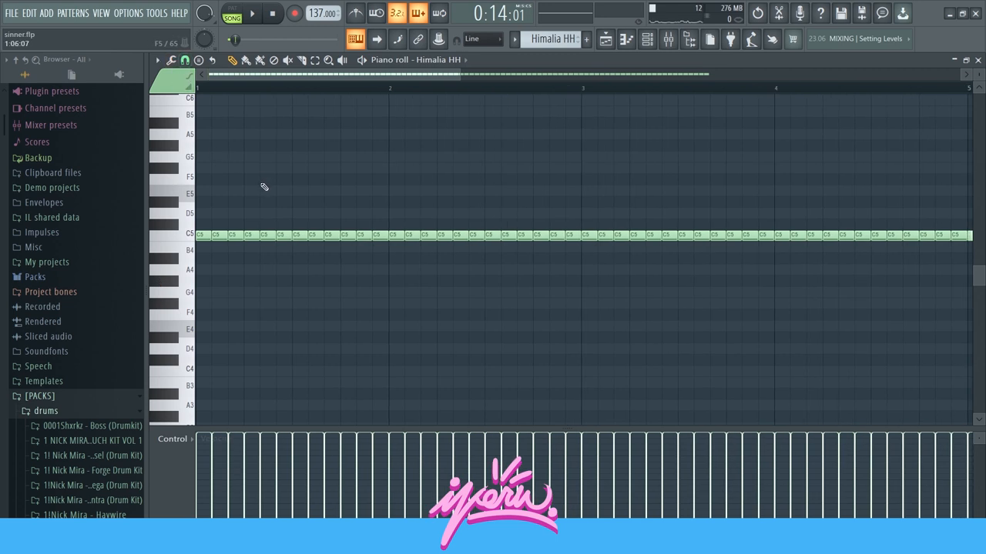
# Zoom out to the full hi-hat pattern, return to the playlist and bring up the mixer
pyautogui.click(185, 60)
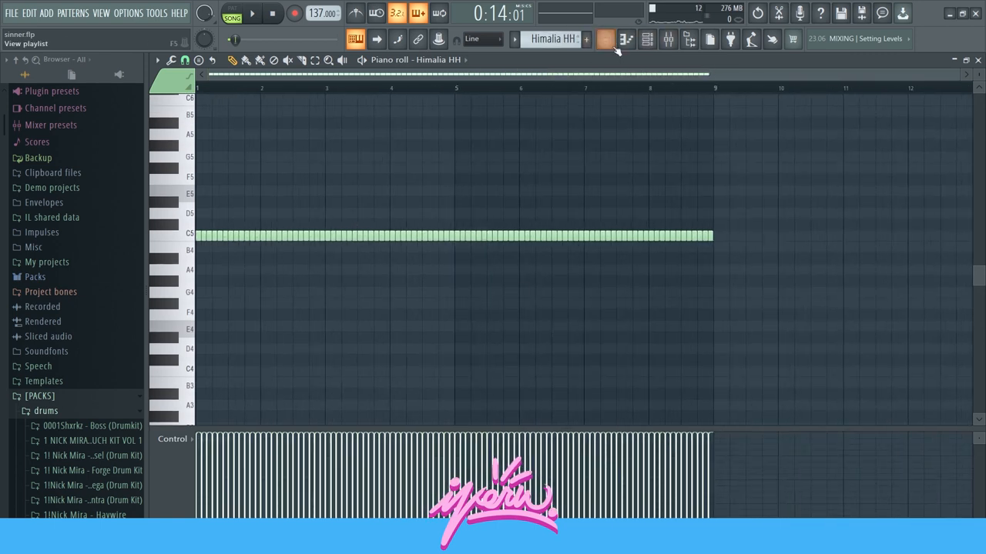
pyautogui.press('ctrl+a')
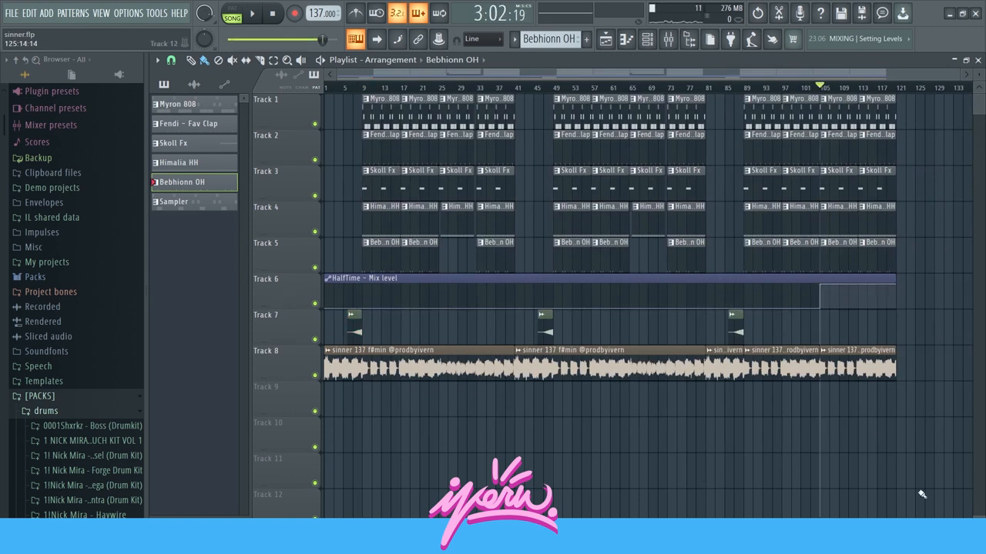
pyautogui.click(809, 87)
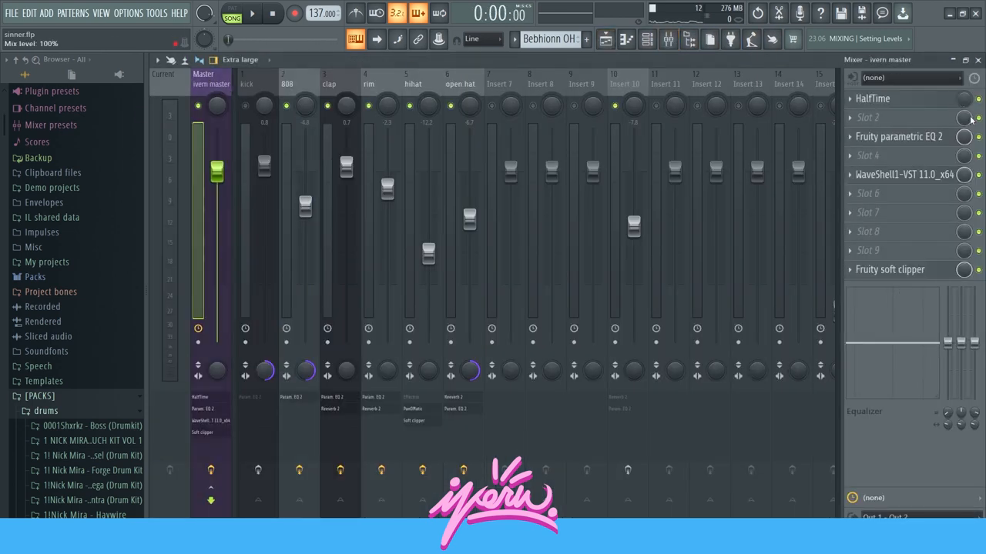
# Review the HalfTime effect on the Master insert and close it again
pyautogui.click(871, 98)
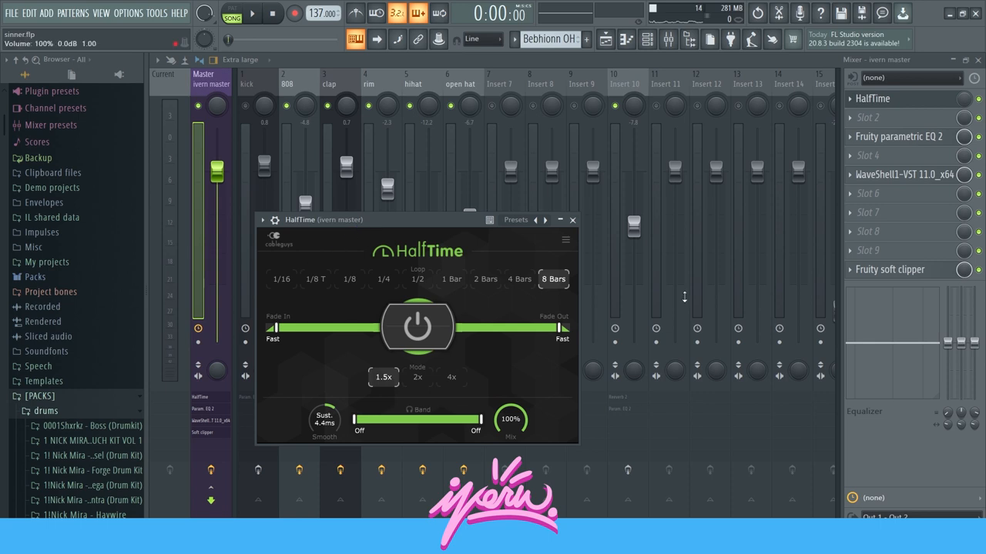
pyautogui.click(573, 219)
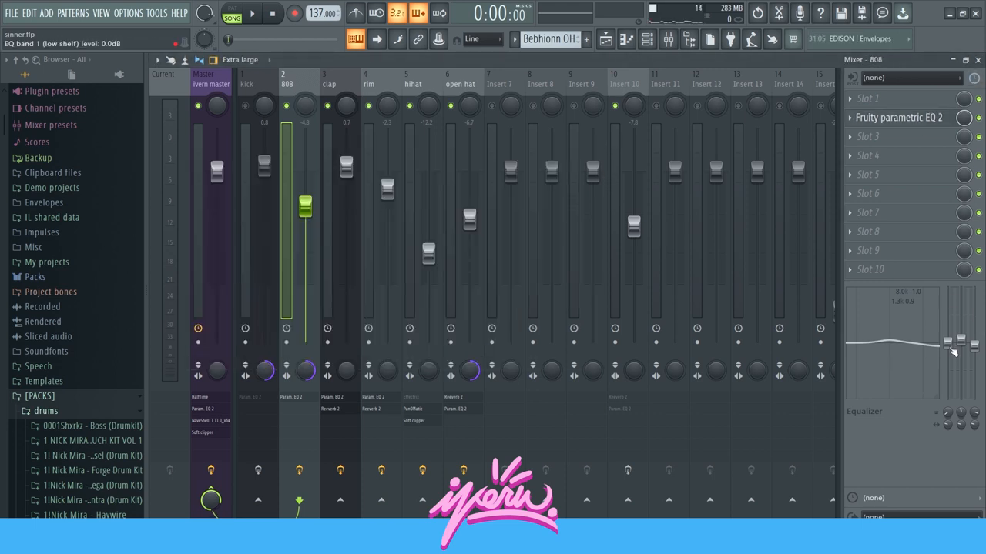
# Review the clap insert's Fruity Reeverb 2 settings and close the window
pyautogui.click(330, 83)
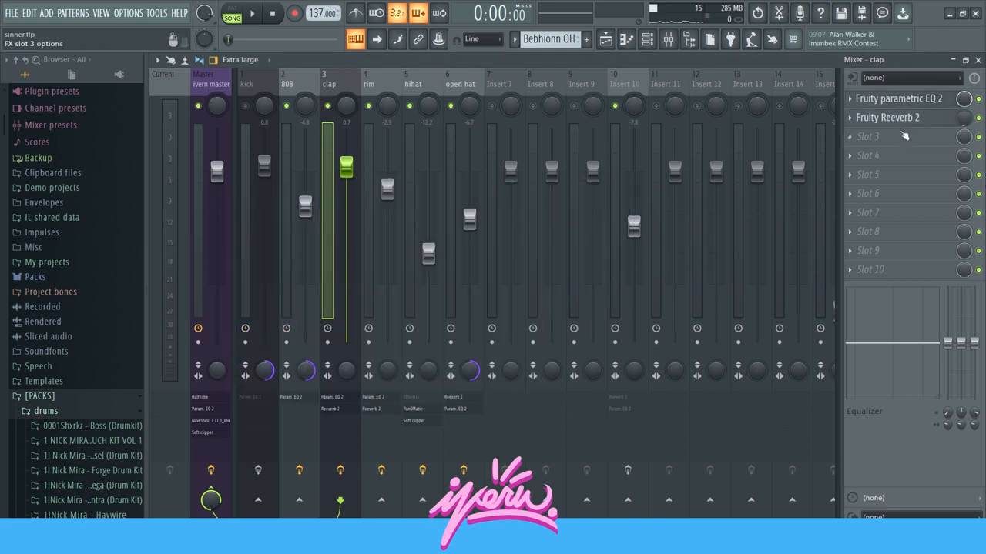
pyautogui.click(888, 117)
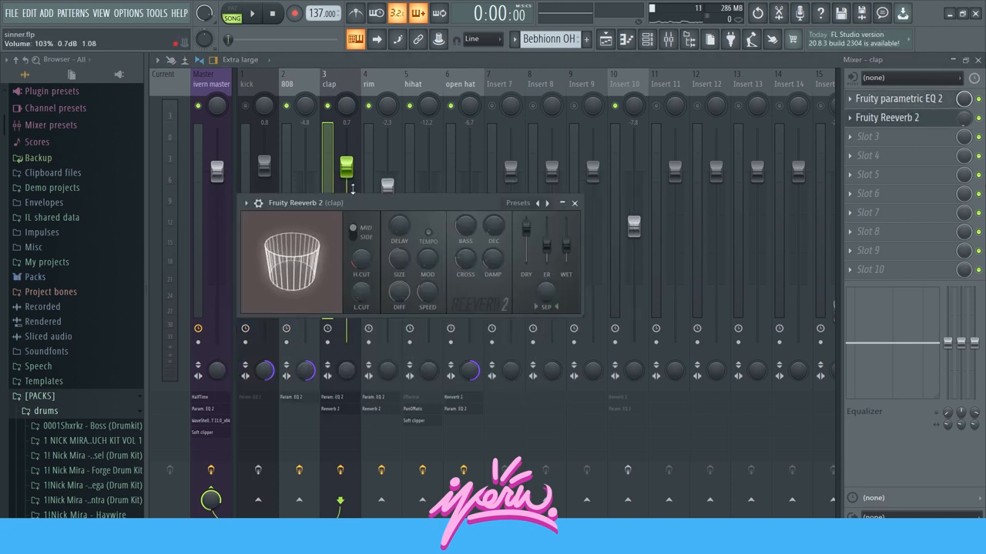
pyautogui.click(573, 204)
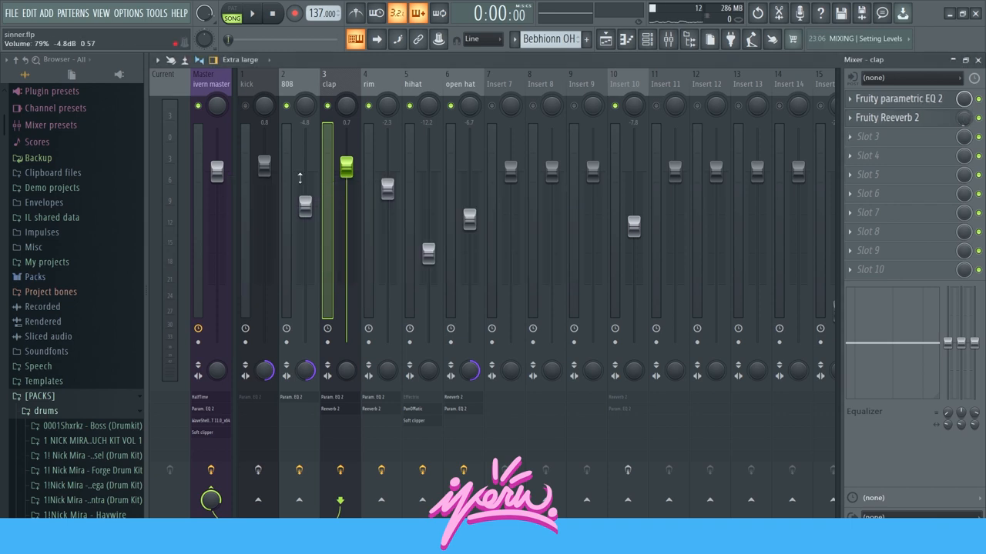
pyautogui.moveTo(435, 94)
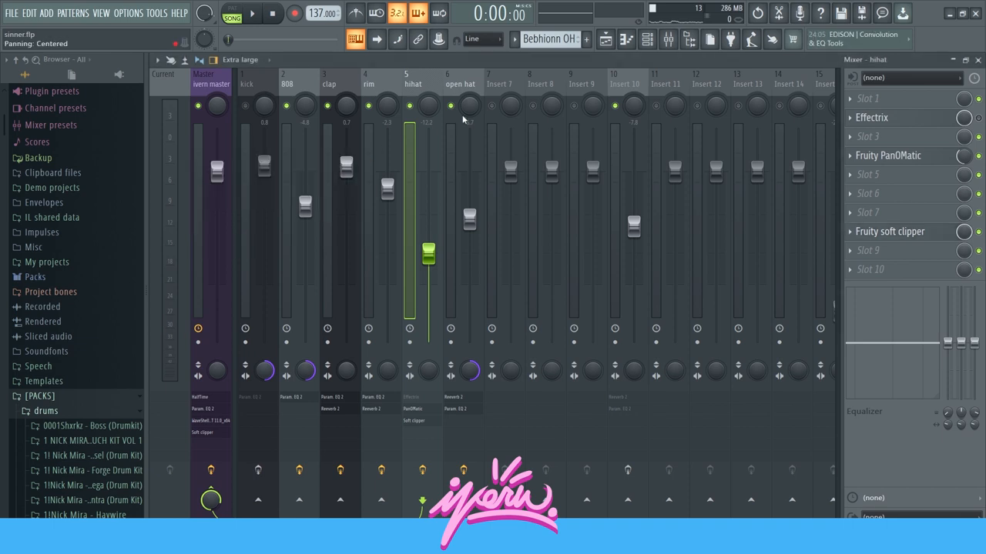
# Review the open hat insert's Fruity parametric EQ 2 settings and close them
pyautogui.click(459, 83)
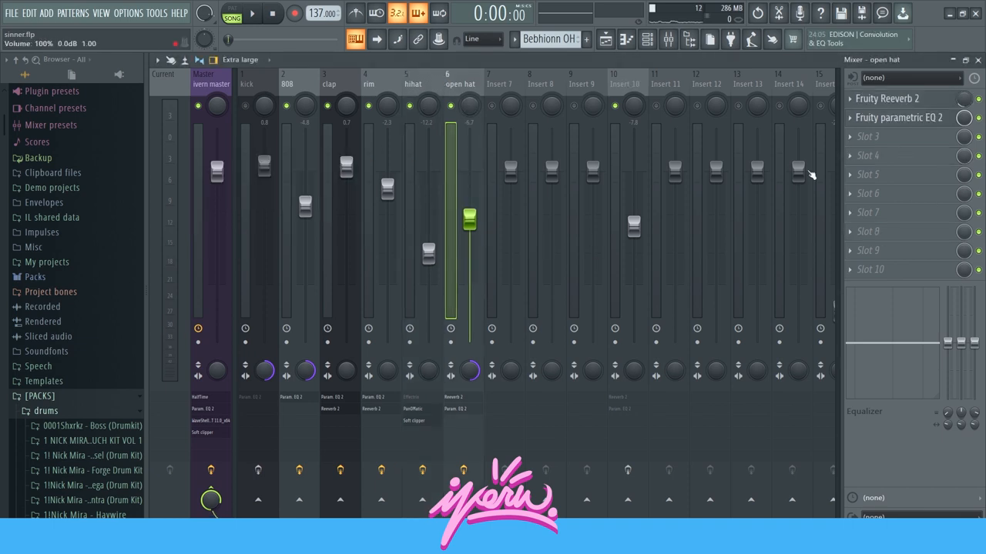
pyautogui.moveTo(899, 136)
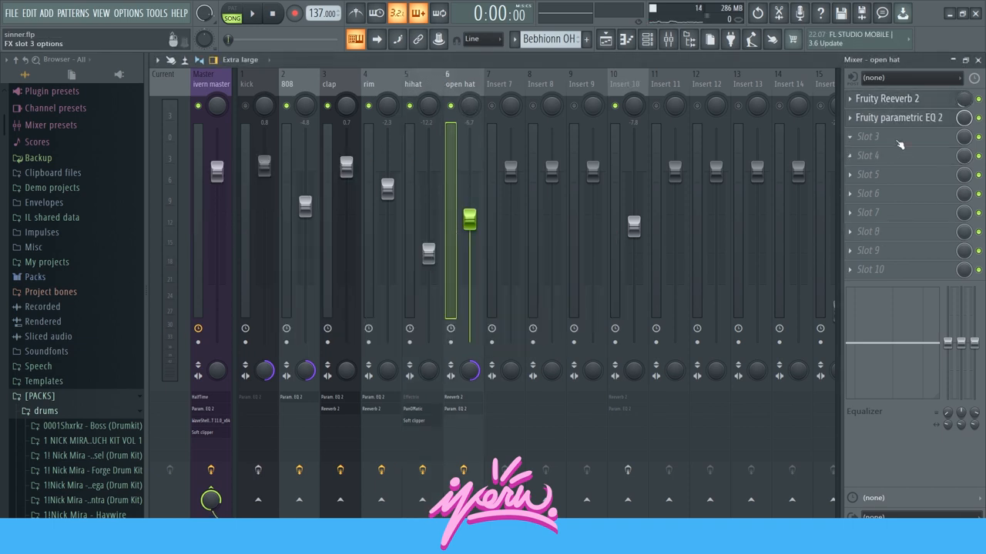
pyautogui.click(899, 117)
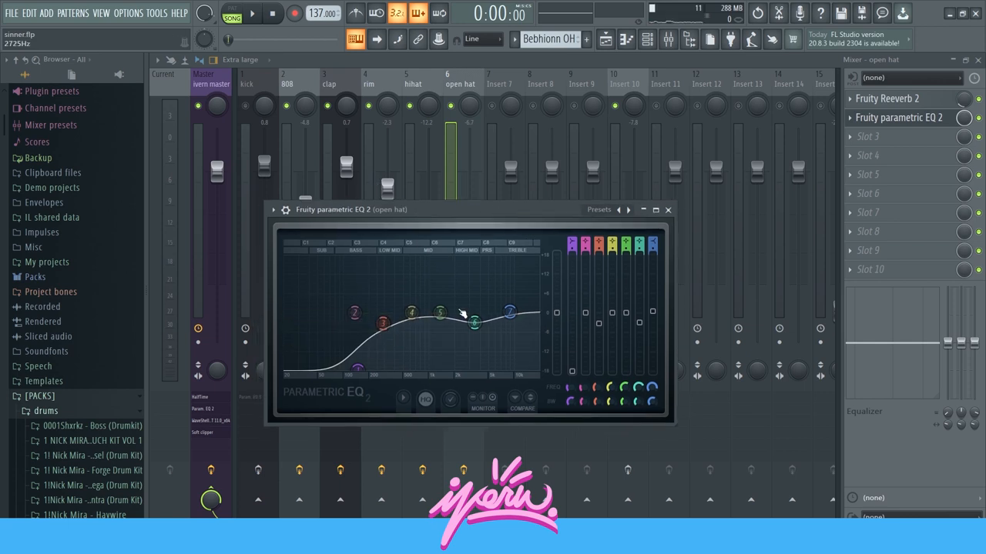
pyautogui.click(667, 209)
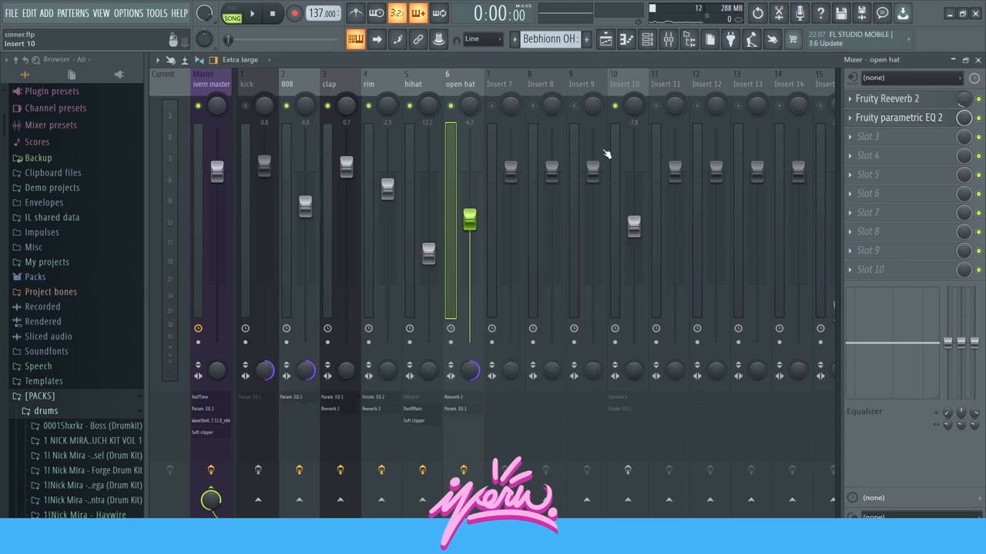
# Return from the mixer to the drum arrangement Playlist
pyautogui.click(667, 40)
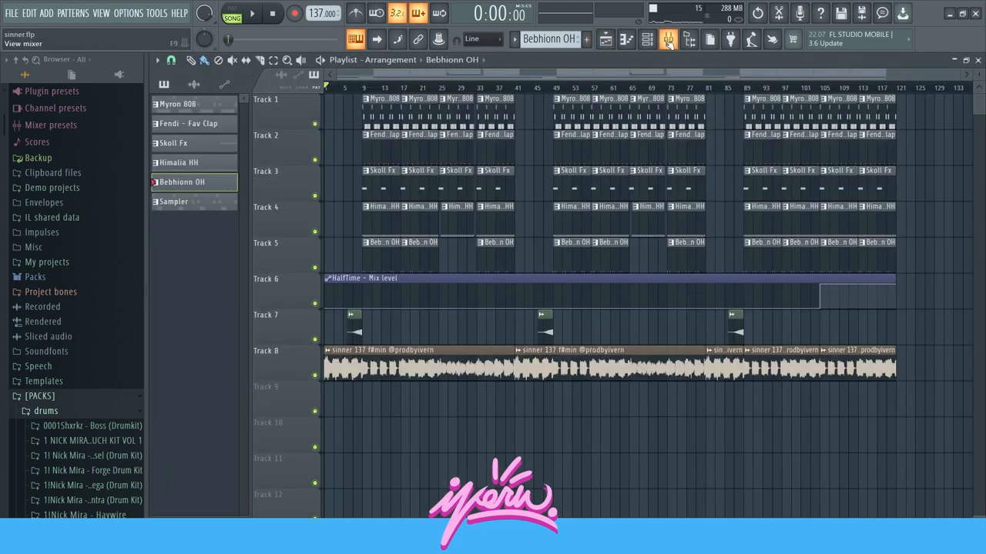
pyautogui.click(606, 40)
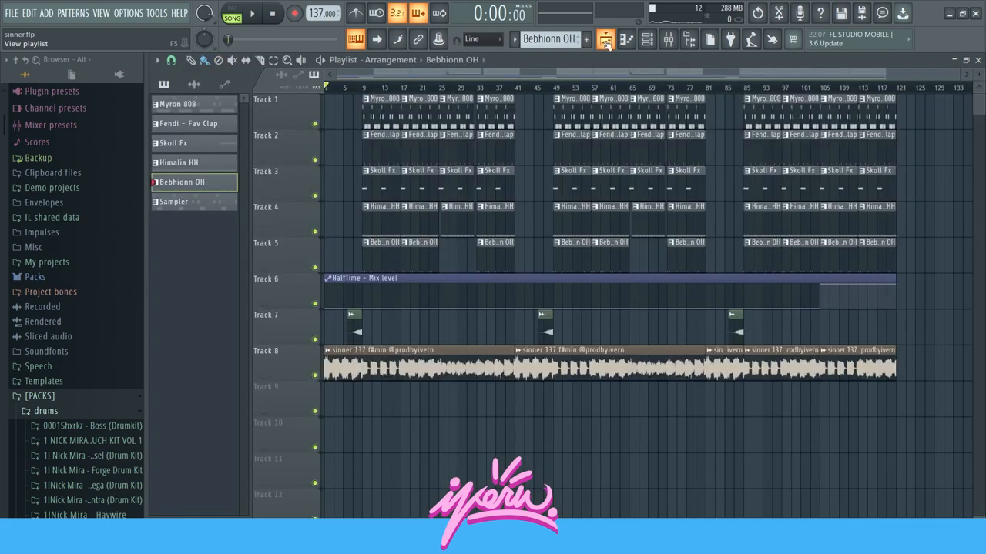